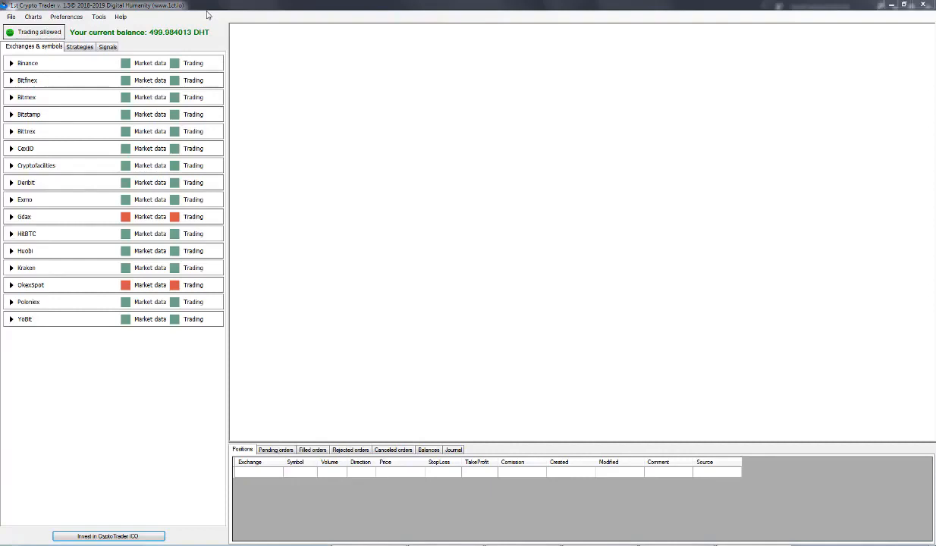
pyautogui.moveTo(203, 12)
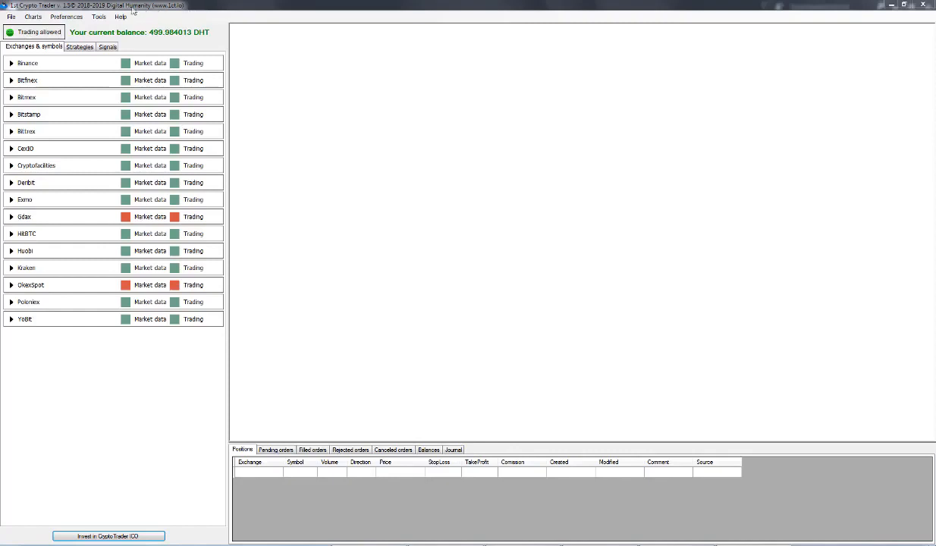
# Launch the Spread arbitrage monitor from the Tools menu and show its Exchange page
pyautogui.click(99, 17)
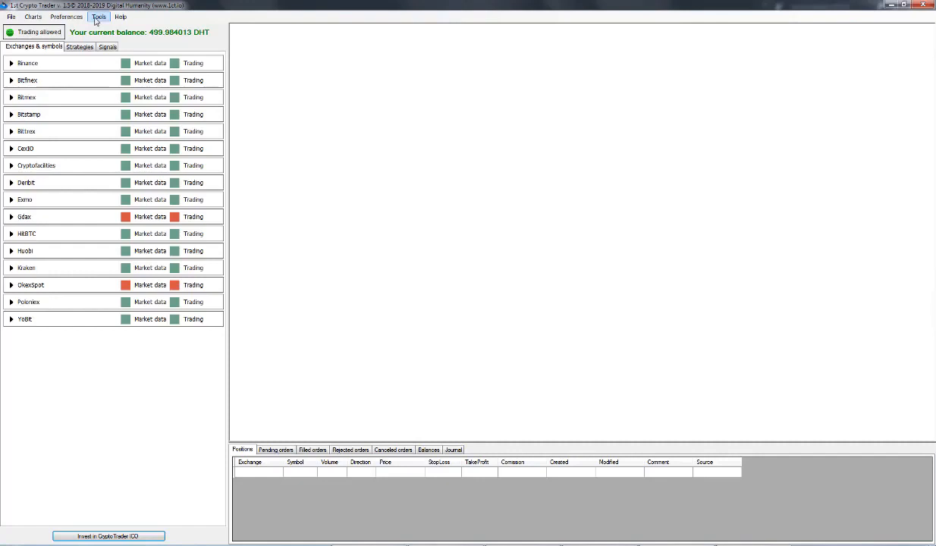
pyautogui.click(99, 17)
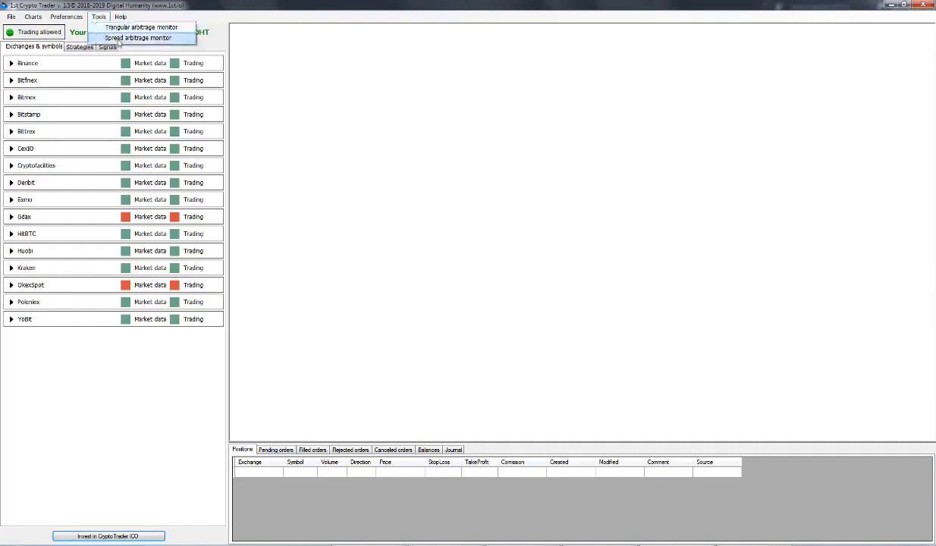
pyautogui.moveTo(212, 50)
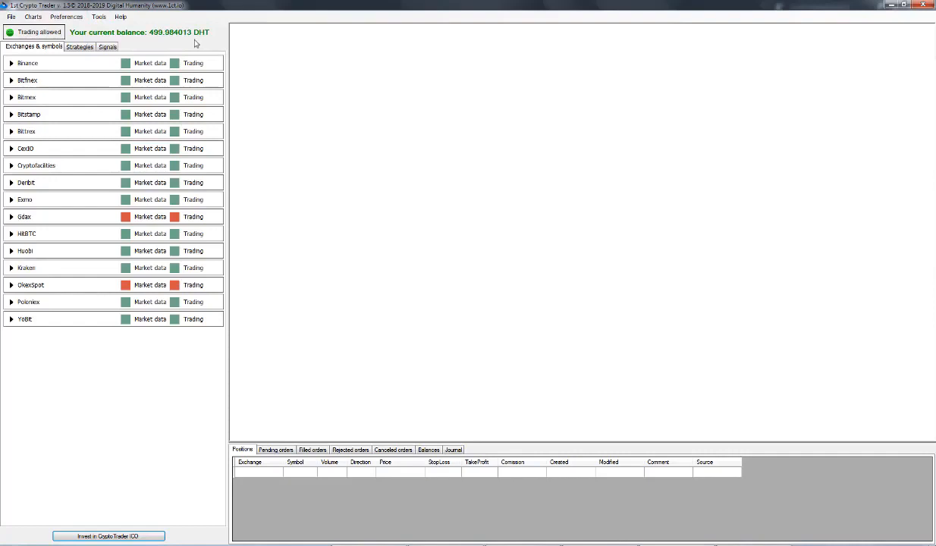
pyautogui.moveTo(191, 45)
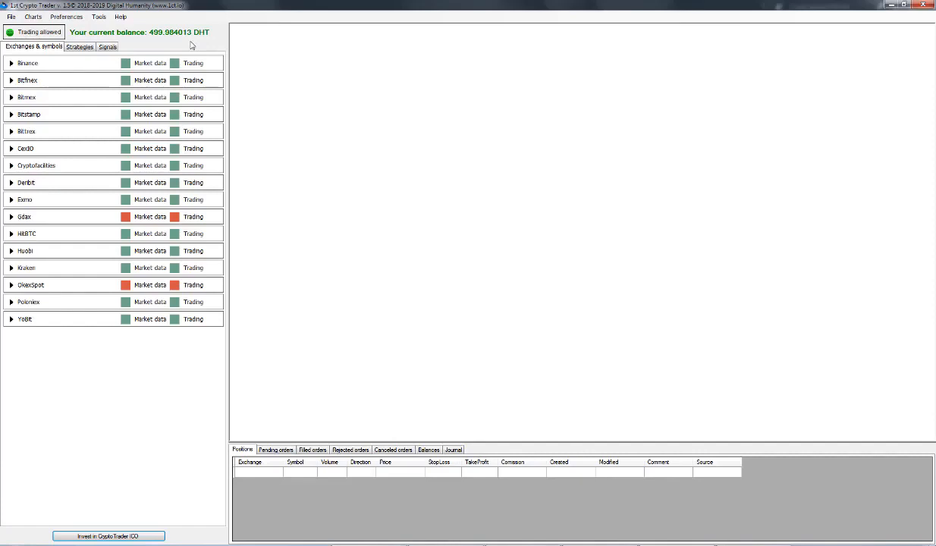
pyautogui.click(124, 165)
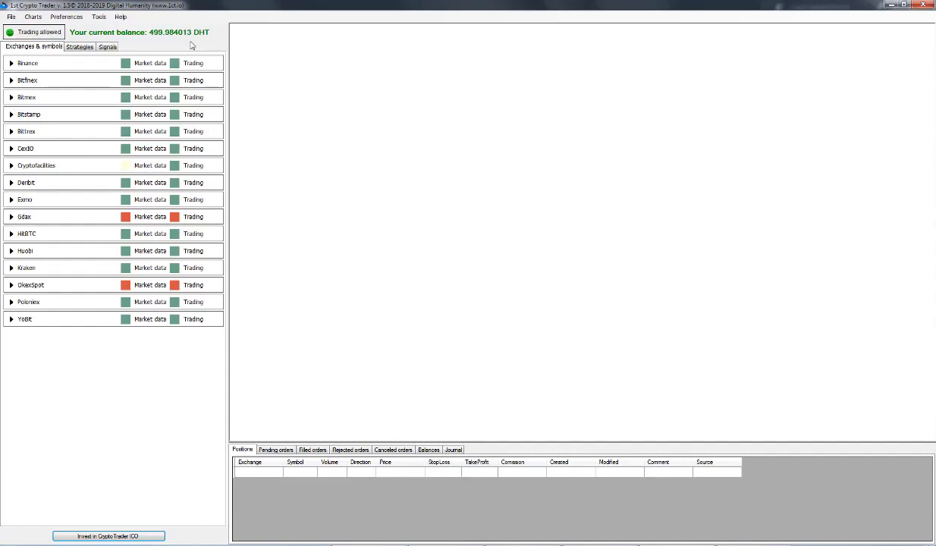
pyautogui.click(99, 15)
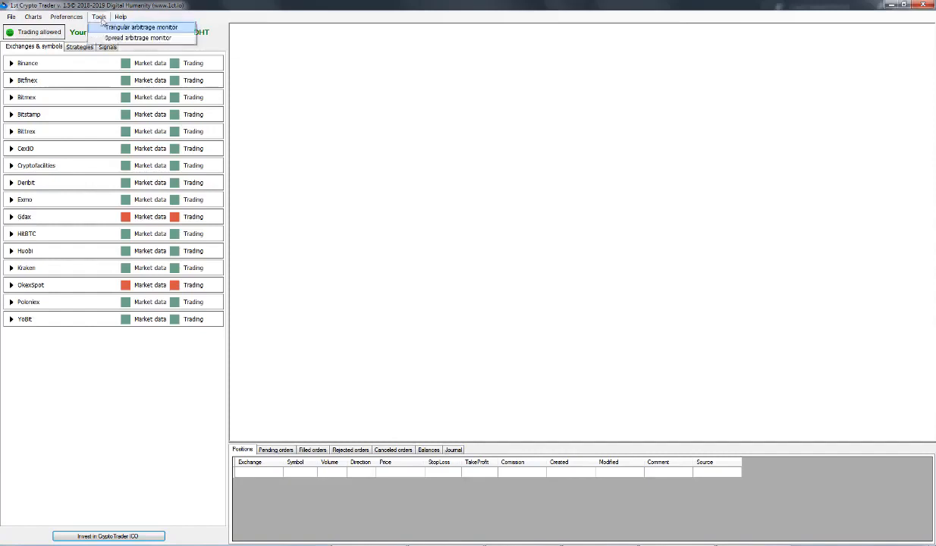
pyautogui.click(98, 17)
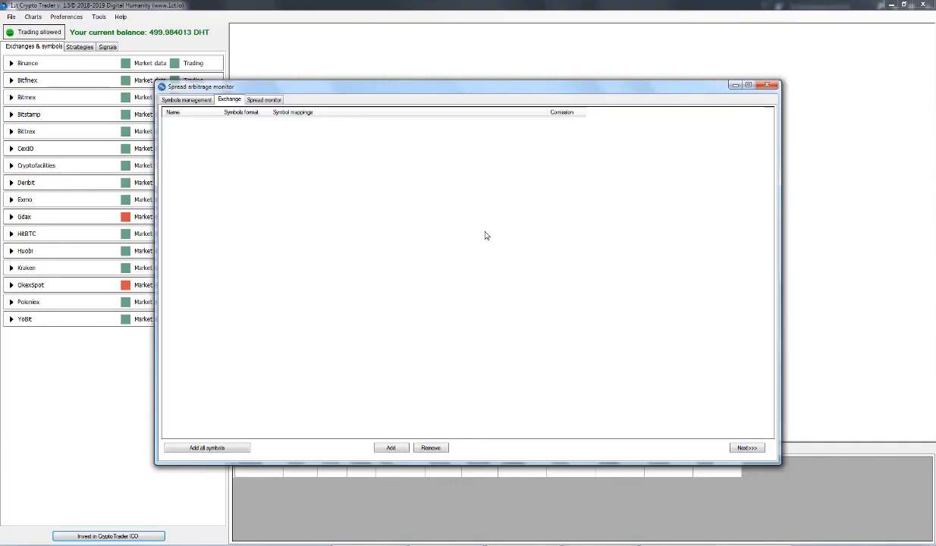
pyautogui.moveTo(497, 228)
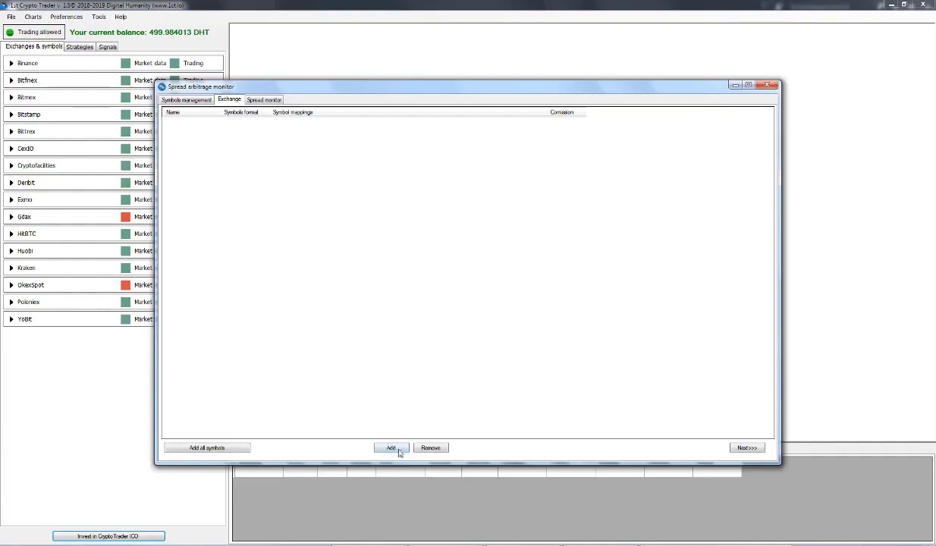
# Add a Yobit exchange row with commission 0.003
pyautogui.click(392, 447)
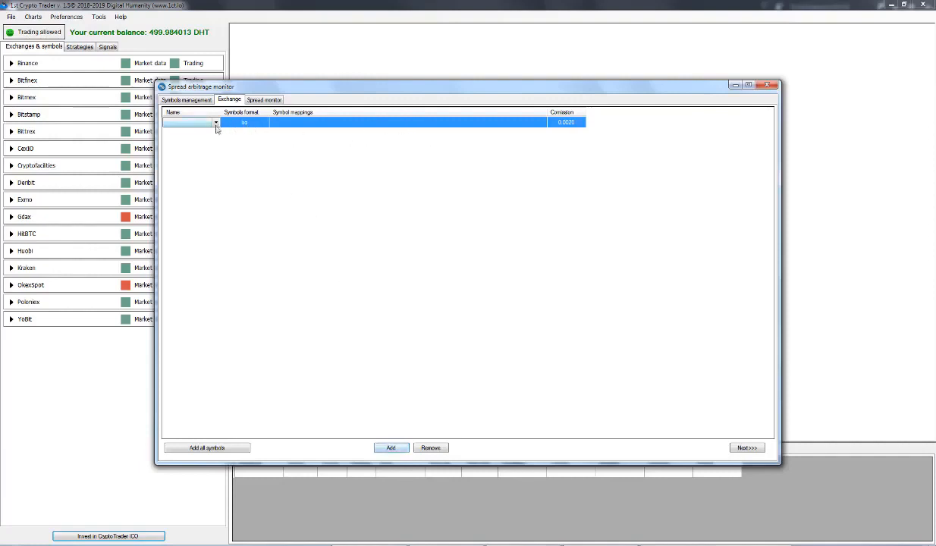
pyautogui.click(215, 122)
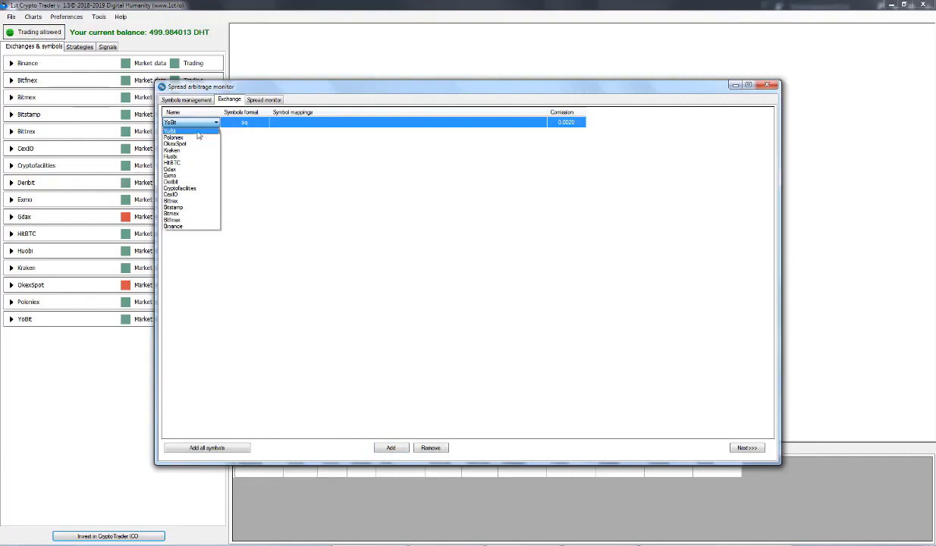
pyautogui.click(170, 131)
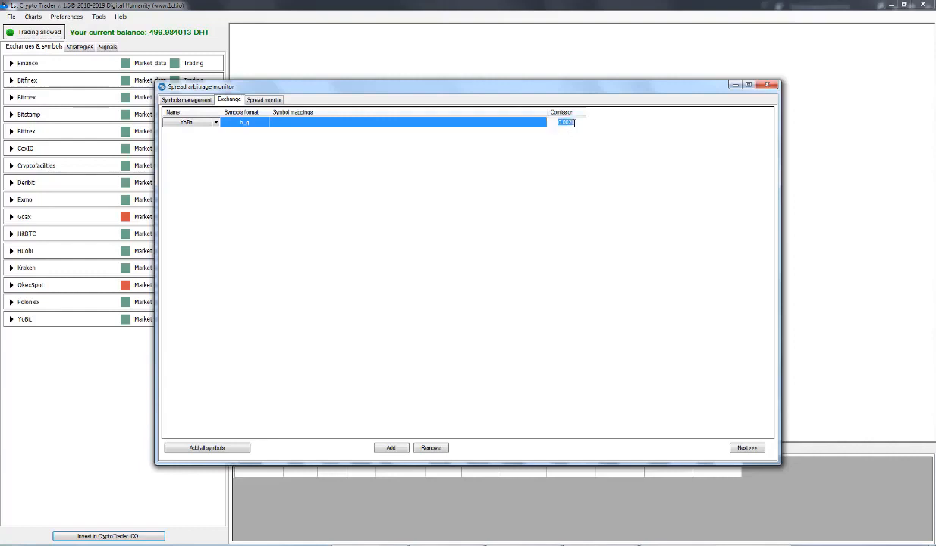
pyautogui.write('0.003')
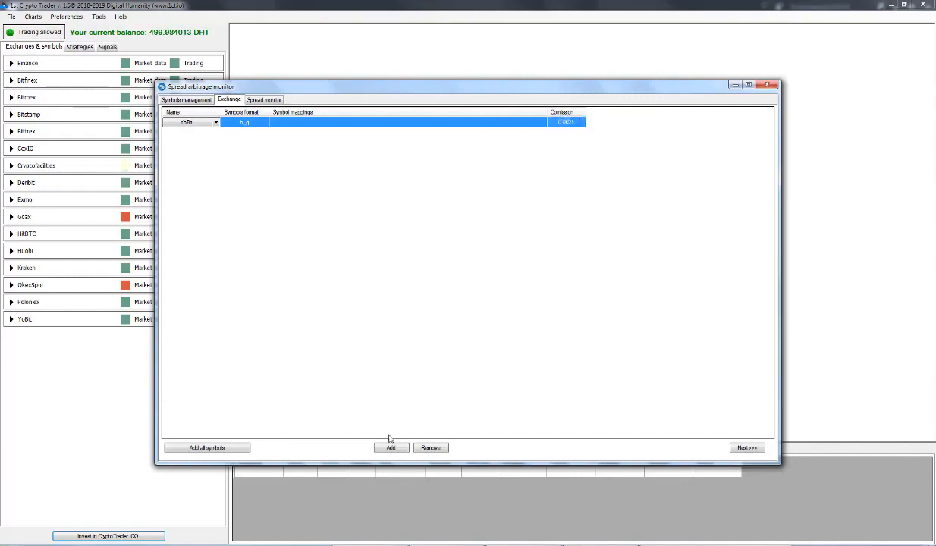
# Add rows for Poloniex, Exmo and CexIO, then start a fifth empty row
pyautogui.click(391, 447)
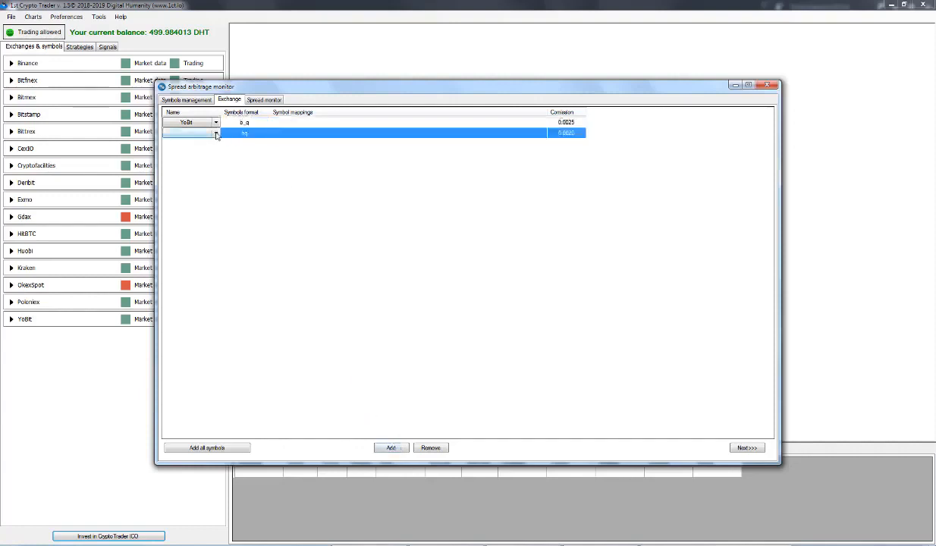
pyautogui.click(215, 134)
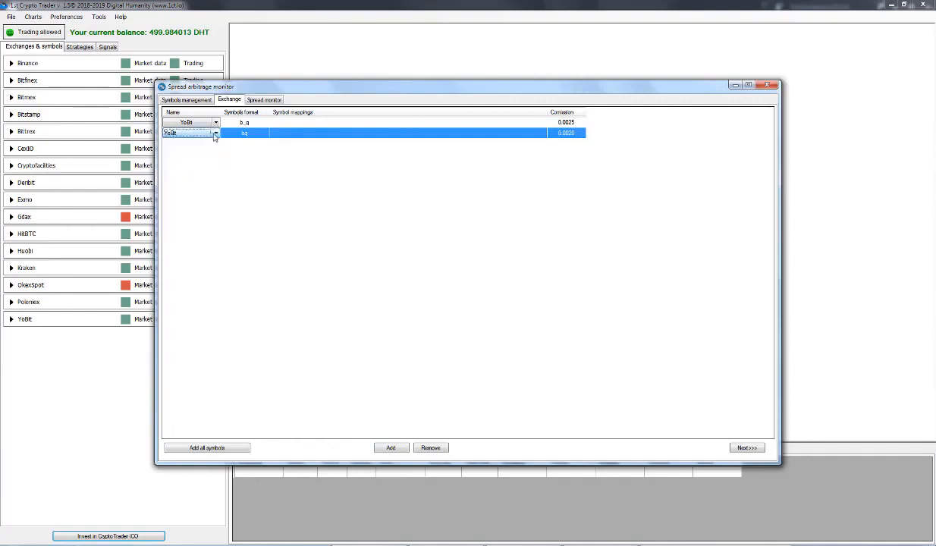
pyautogui.click(215, 134)
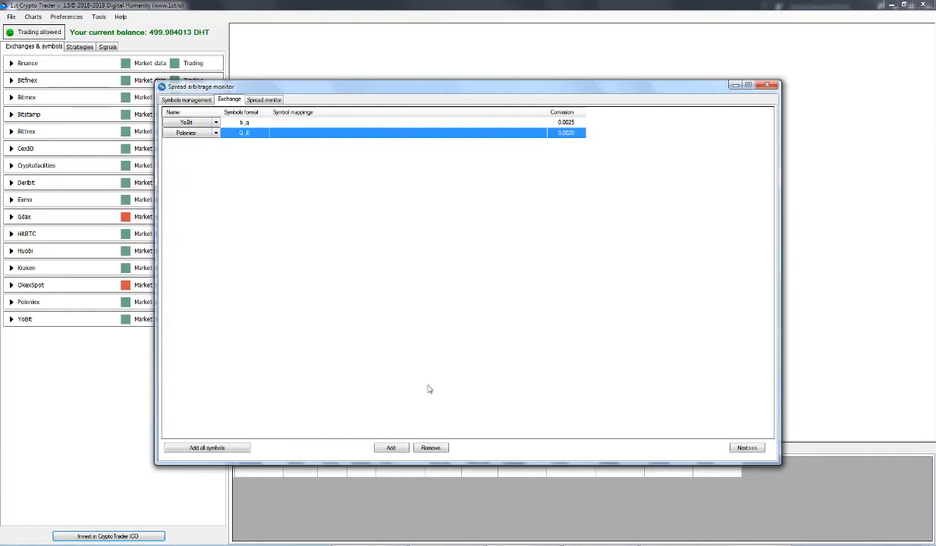
pyautogui.click(391, 447)
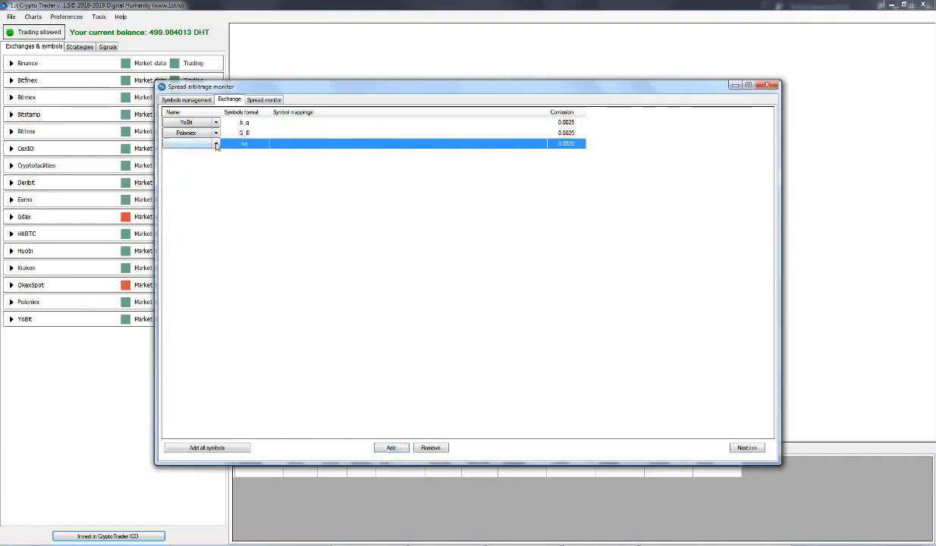
pyautogui.click(216, 144)
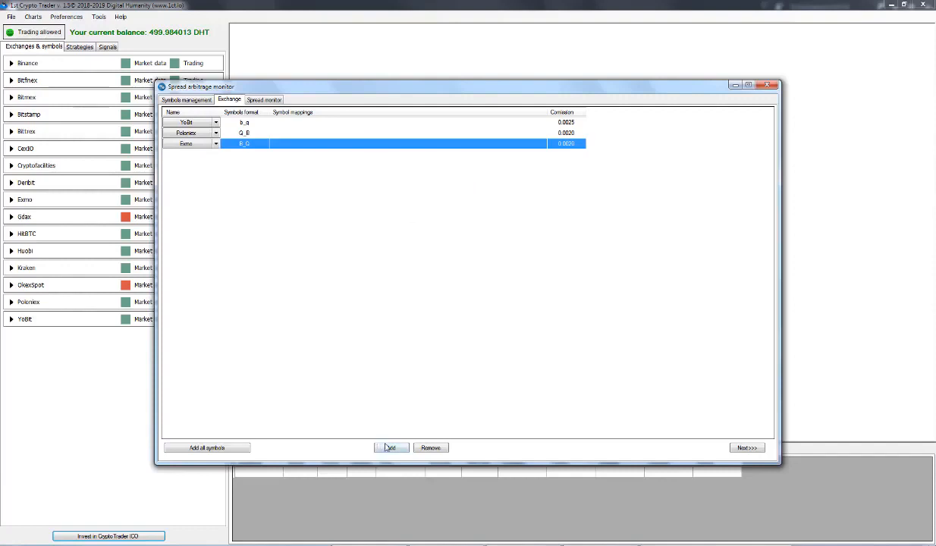
pyautogui.click(392, 448)
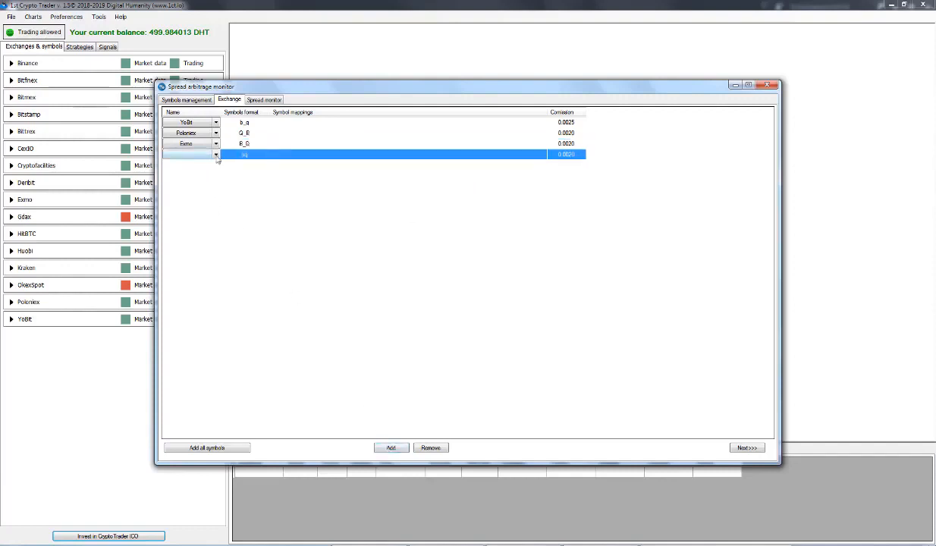
pyautogui.click(215, 154)
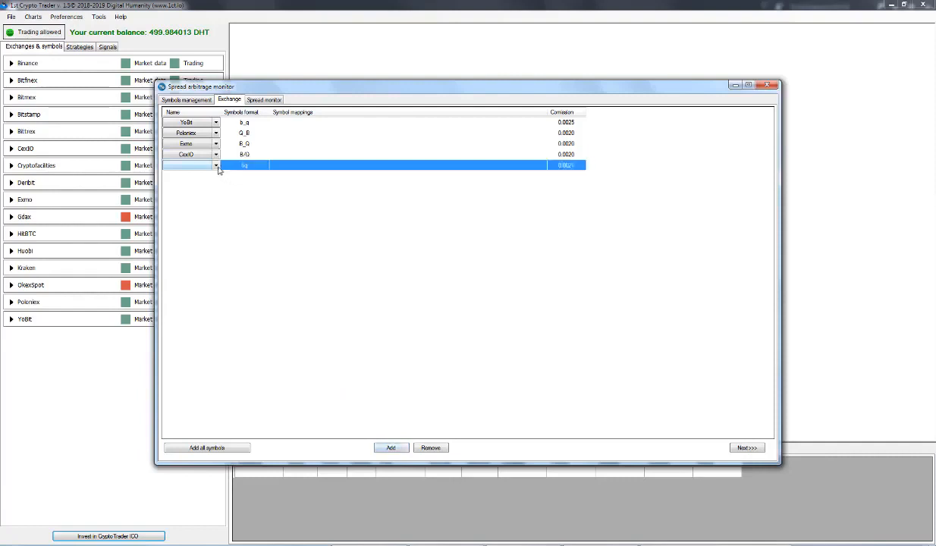
# Set the fifth row to Bitstamp and the sixth to Bittrex
pyautogui.click(188, 165)
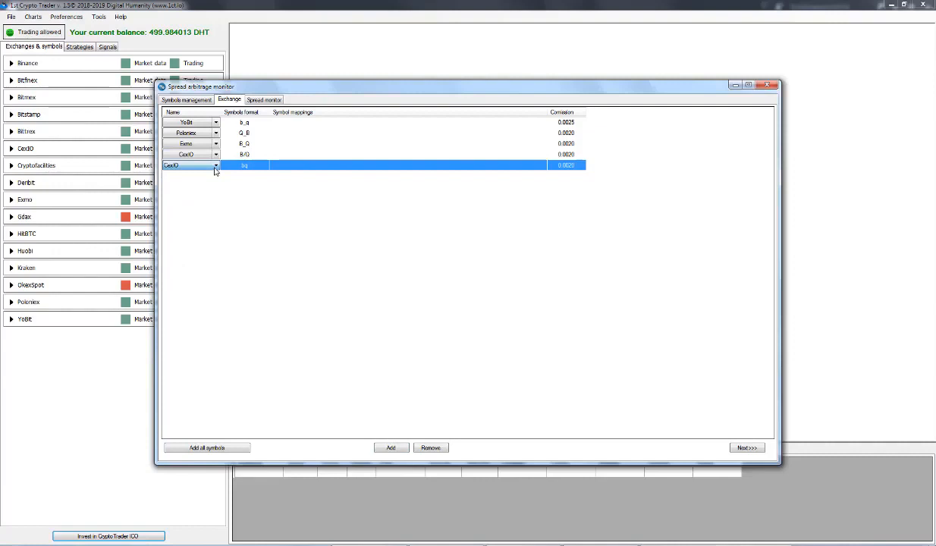
pyautogui.click(215, 165)
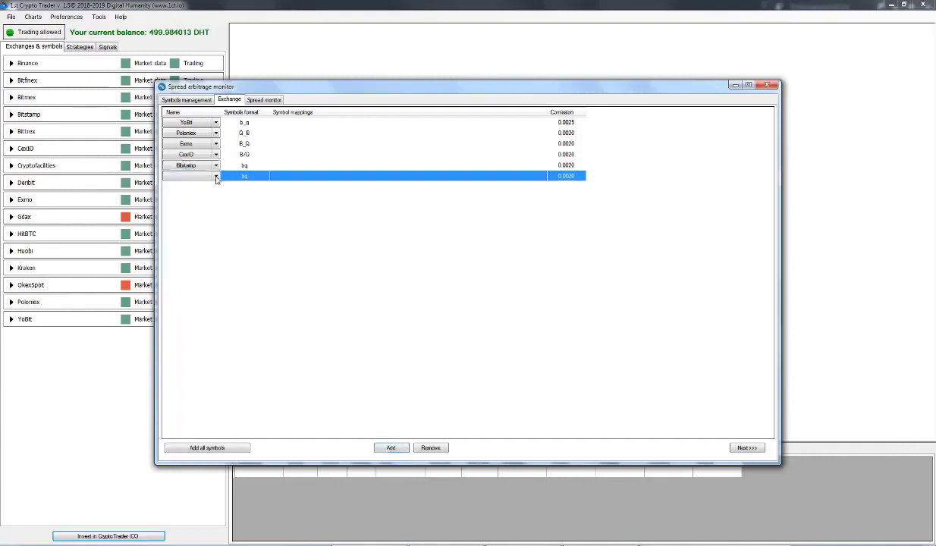
pyautogui.click(216, 176)
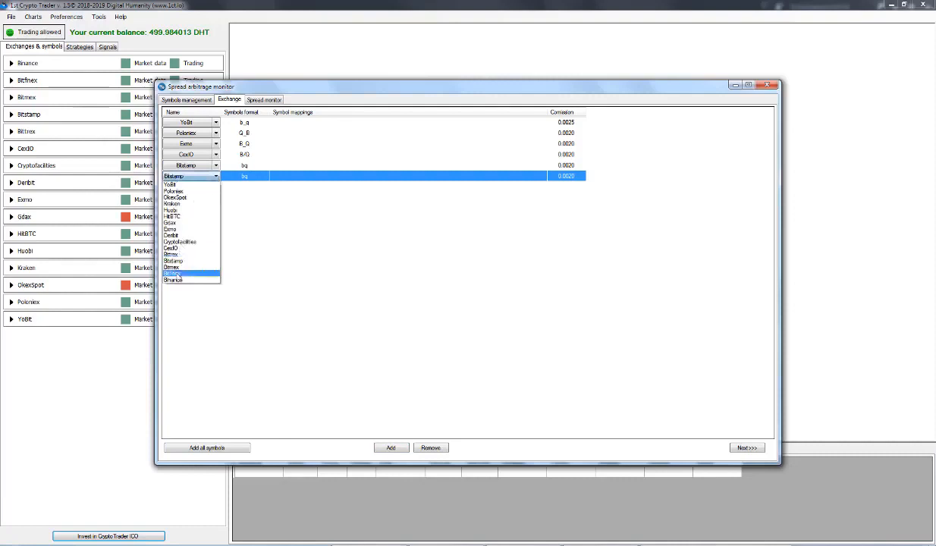
pyautogui.click(185, 267)
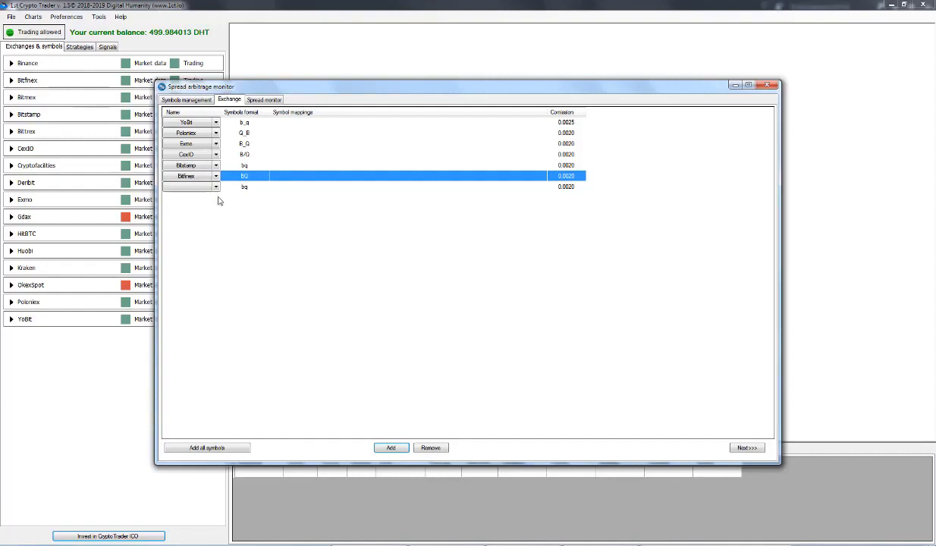
# Add a seventh exchange row and choose its exchange, completing seven entries
pyautogui.click(244, 187)
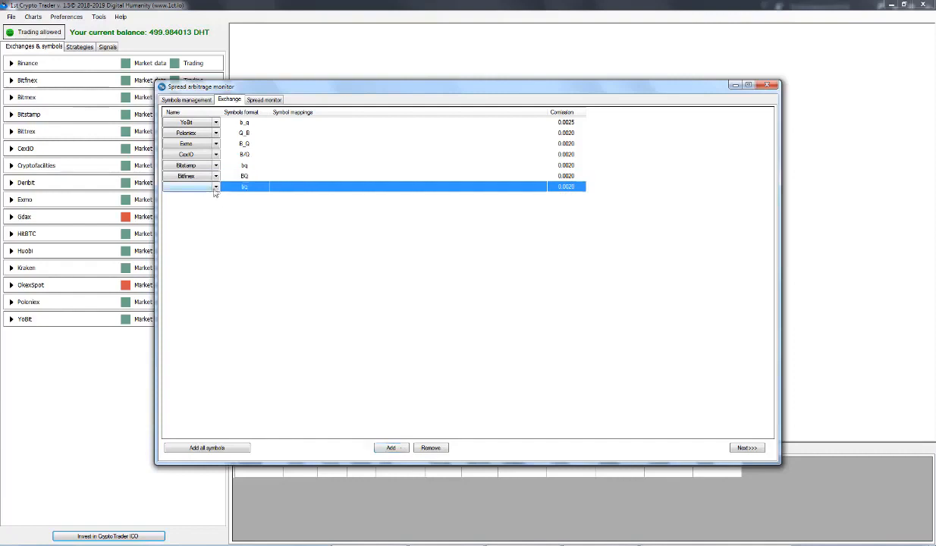
pyautogui.click(215, 188)
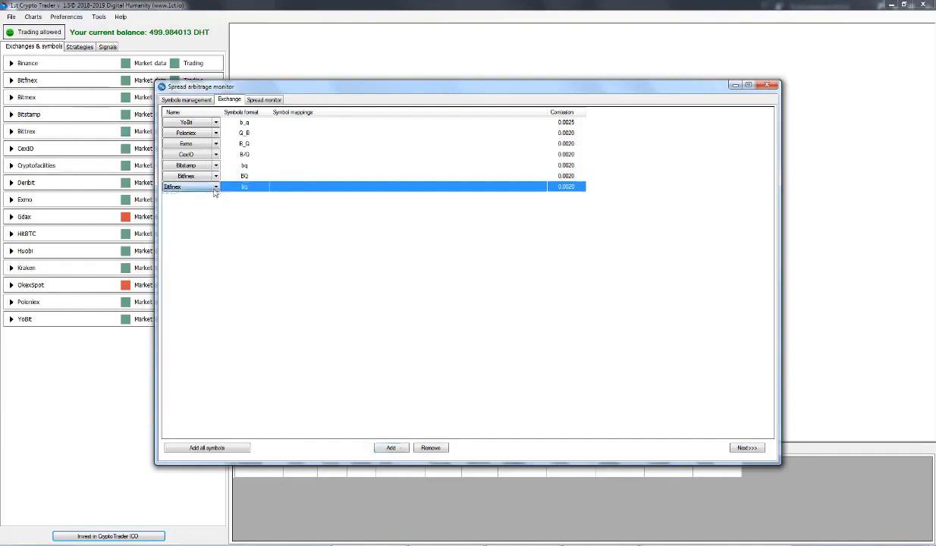
pyautogui.click(216, 187)
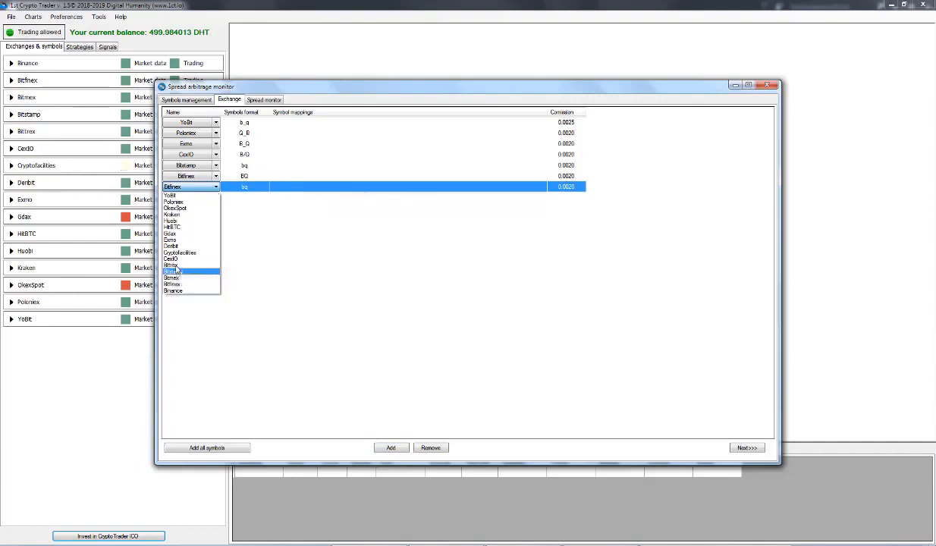
pyautogui.click(171, 272)
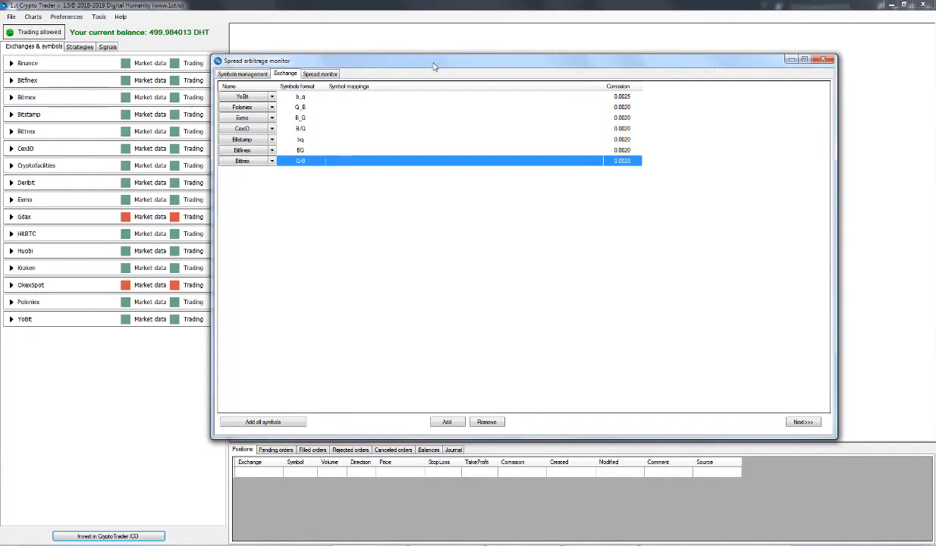
pyautogui.moveTo(337, 167)
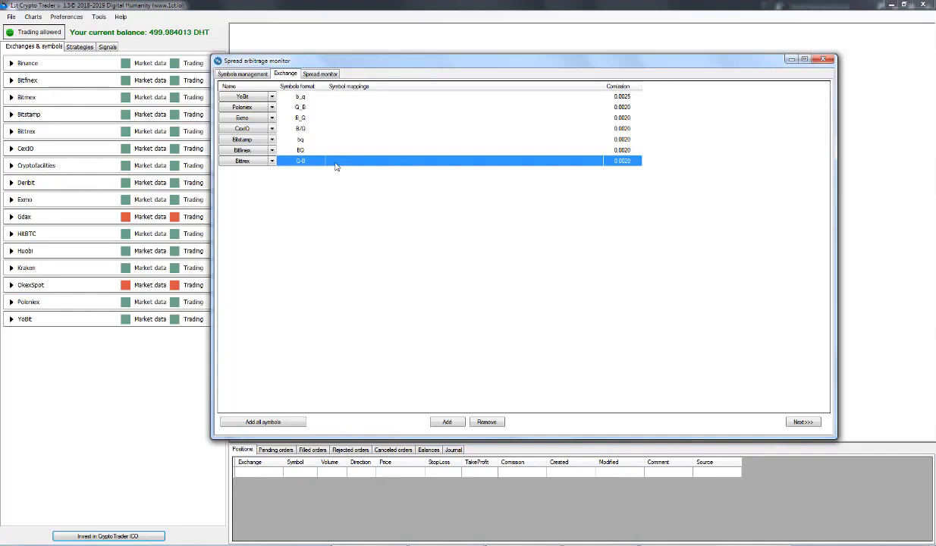
pyautogui.moveTo(334, 167)
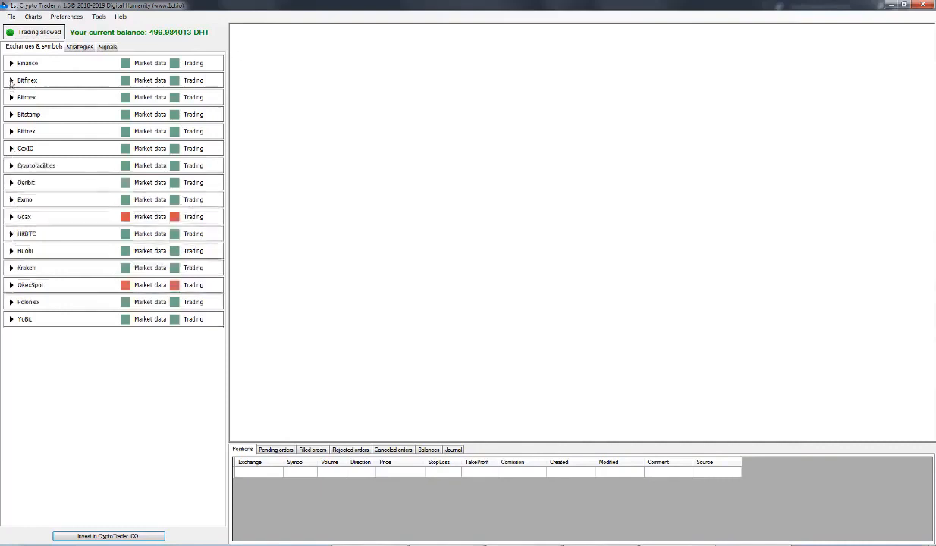
pyautogui.click(12, 80)
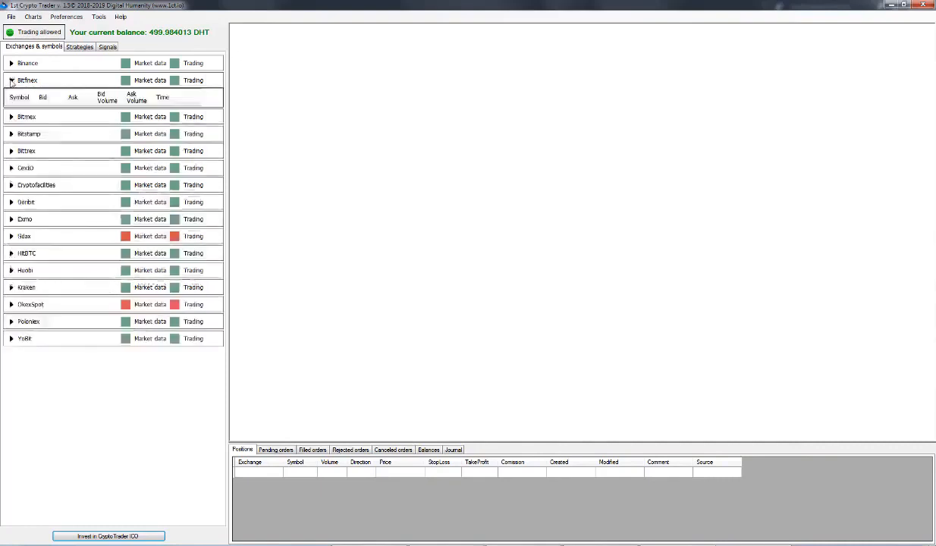
pyautogui.click(12, 80)
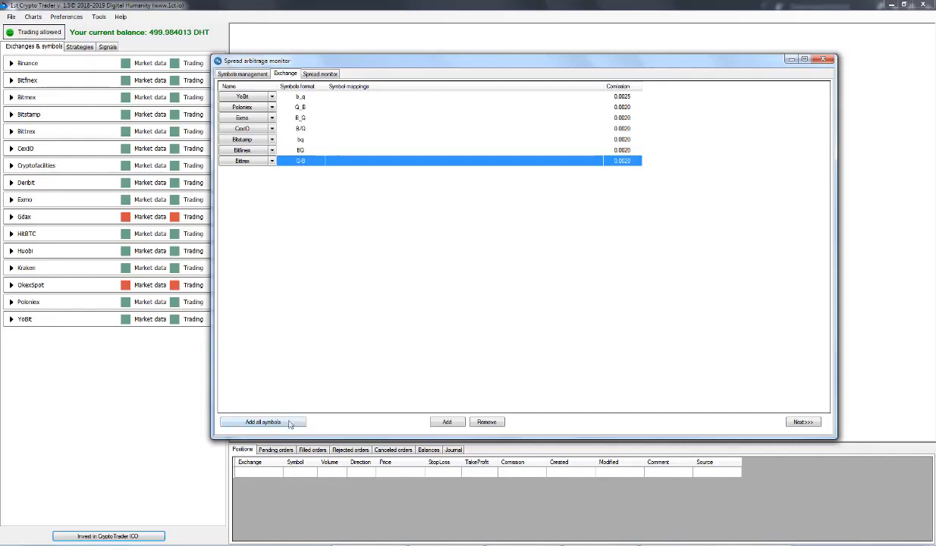
# Run Add all symbols, confirm it and acknowledge the Done message
pyautogui.click(262, 422)
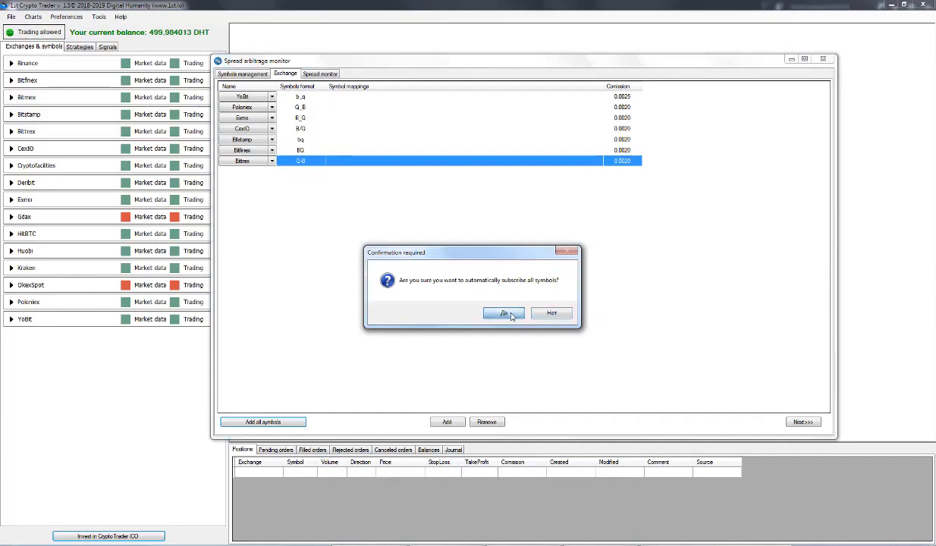
pyautogui.click(503, 313)
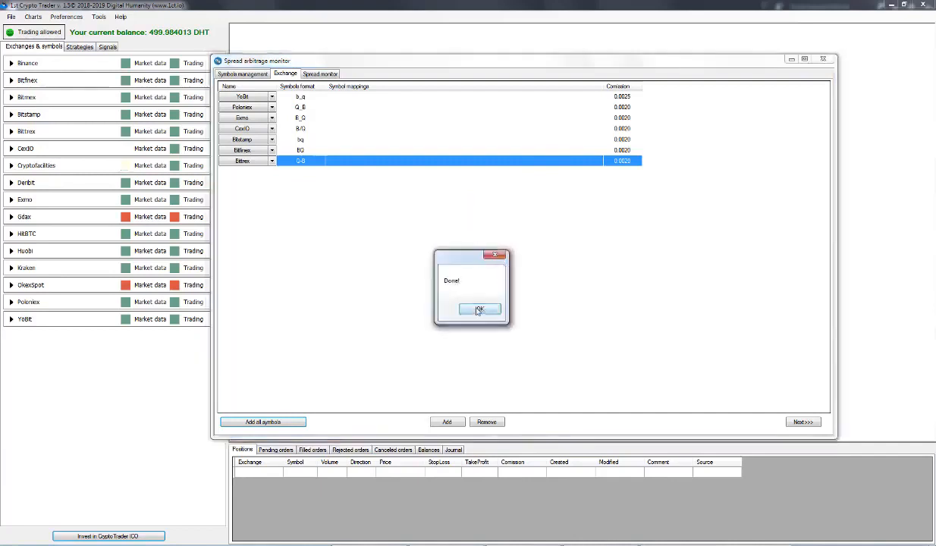
pyautogui.click(479, 310)
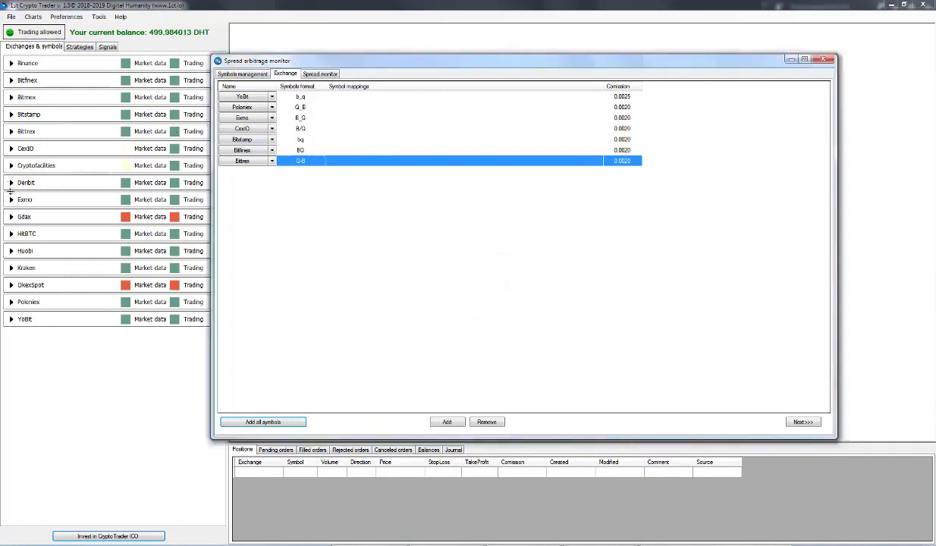
pyautogui.click(825, 60)
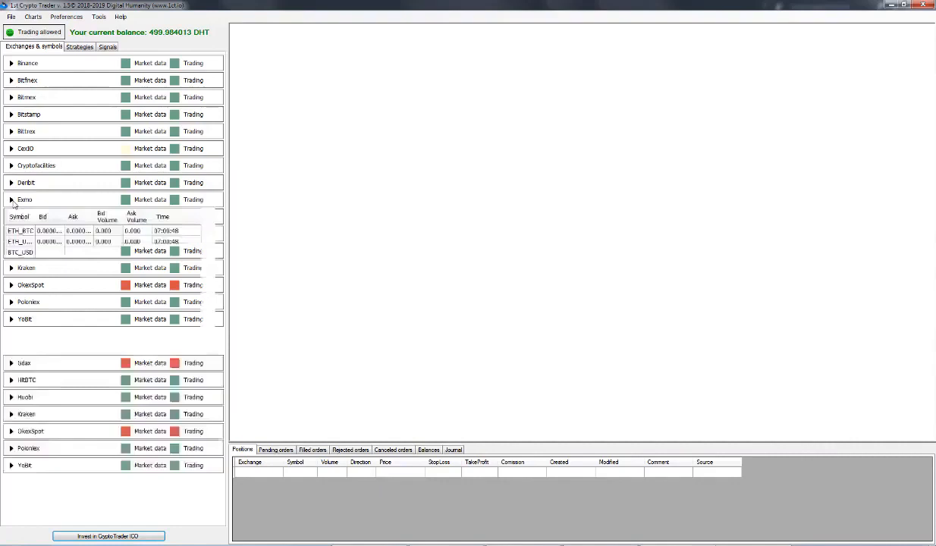
pyautogui.click(12, 201)
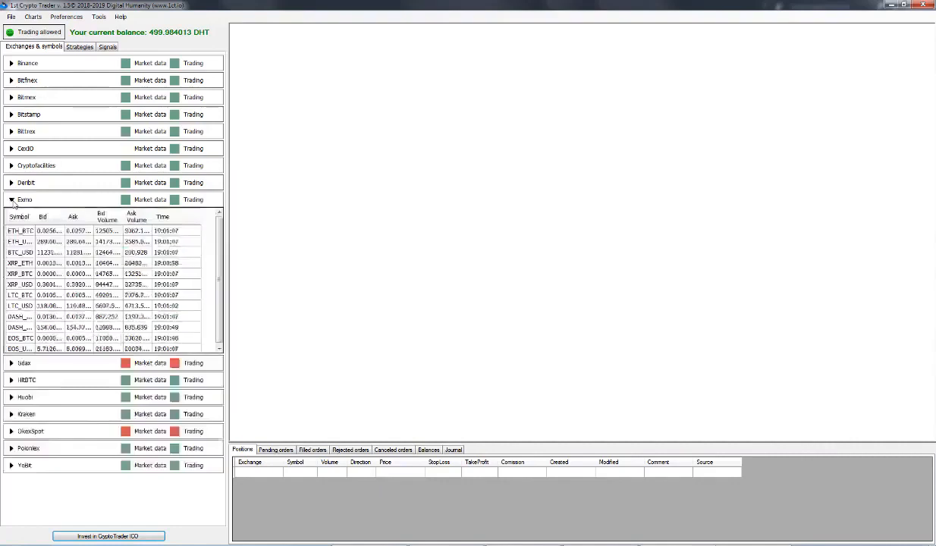
pyautogui.click(12, 130)
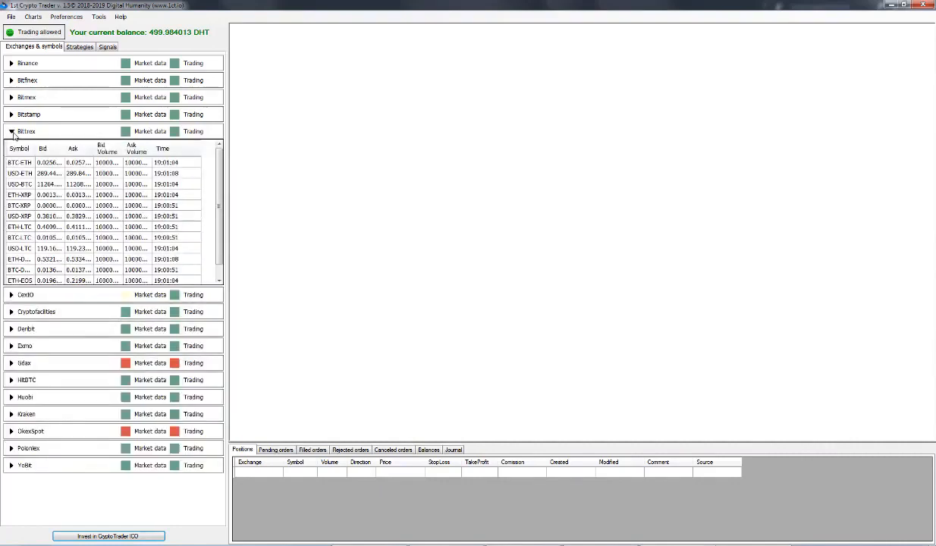
pyautogui.click(12, 131)
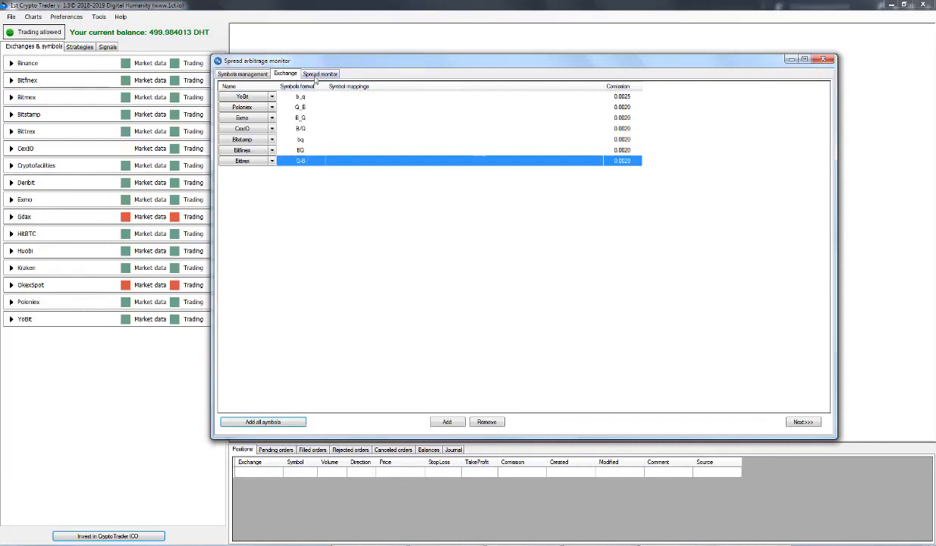
pyautogui.moveTo(582, 195)
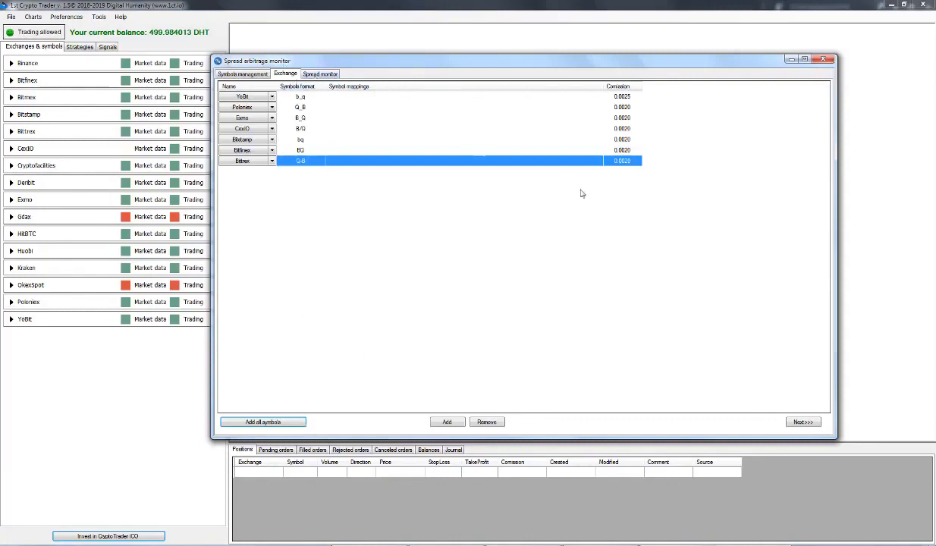
# Switch to the Spread monitor page and drop down the Symbol list
pyautogui.click(318, 73)
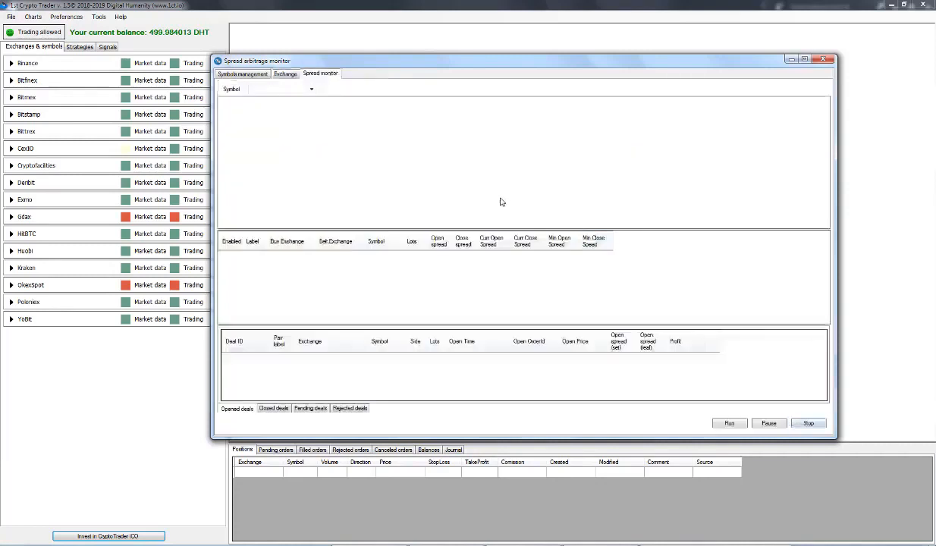
pyautogui.moveTo(488, 170)
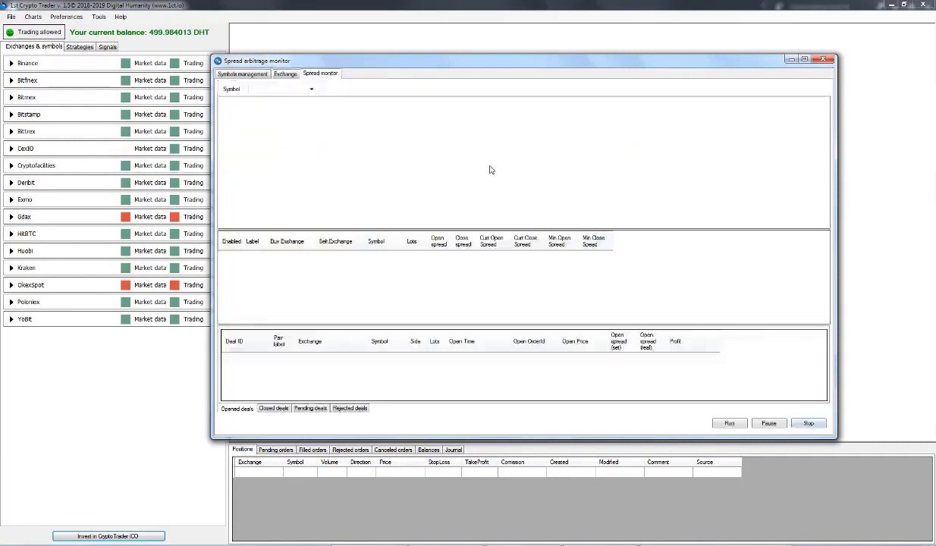
pyautogui.moveTo(434, 135)
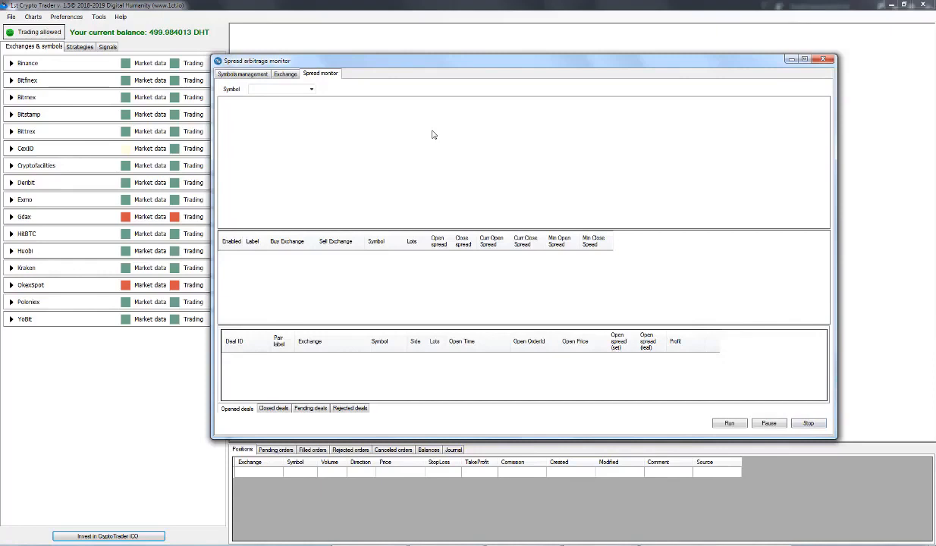
pyautogui.moveTo(359, 91)
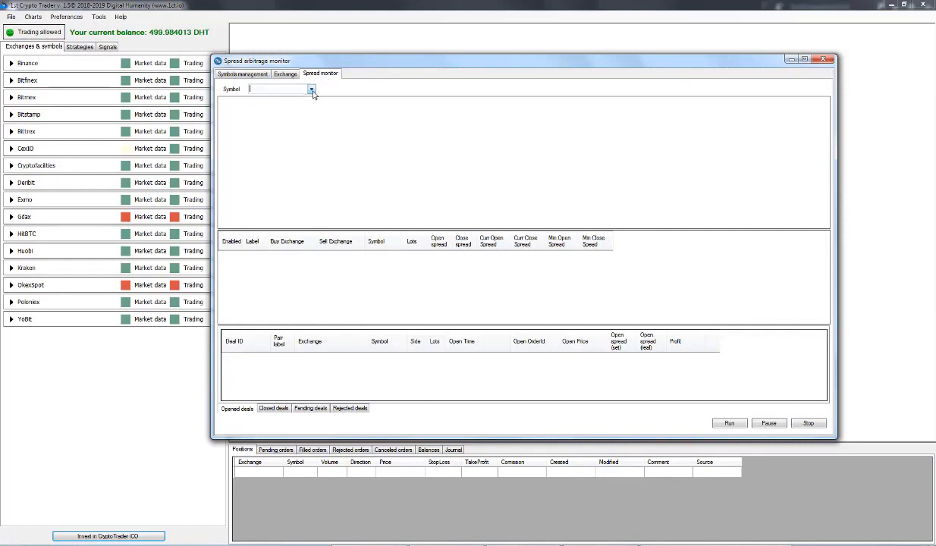
pyautogui.moveTo(752, 236)
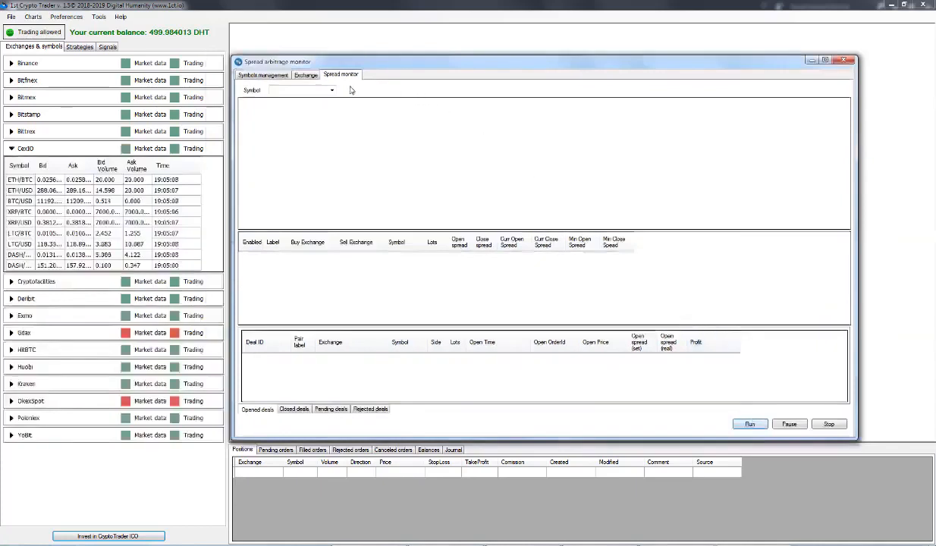
pyautogui.click(331, 91)
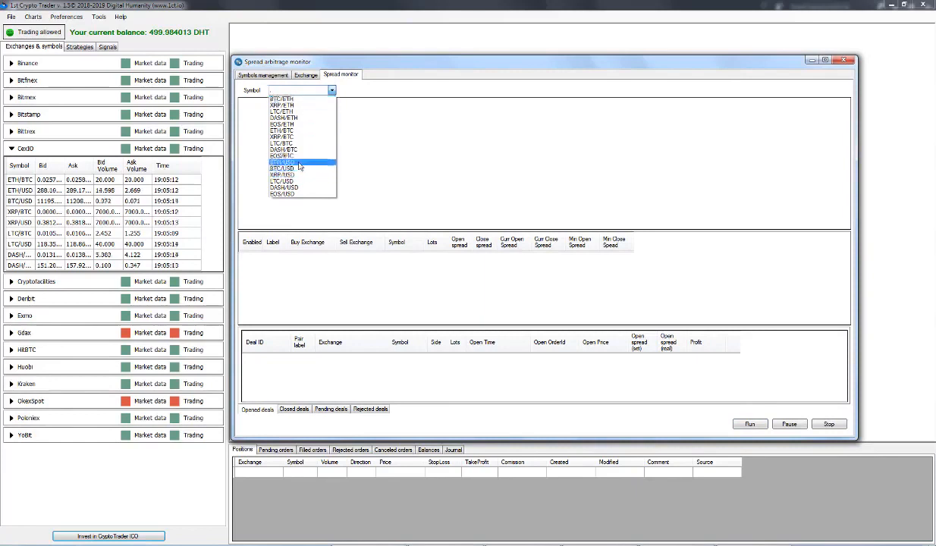
# Pick several symbols in turn to view each colour-coded spread table between exchanges
pyautogui.click(296, 161)
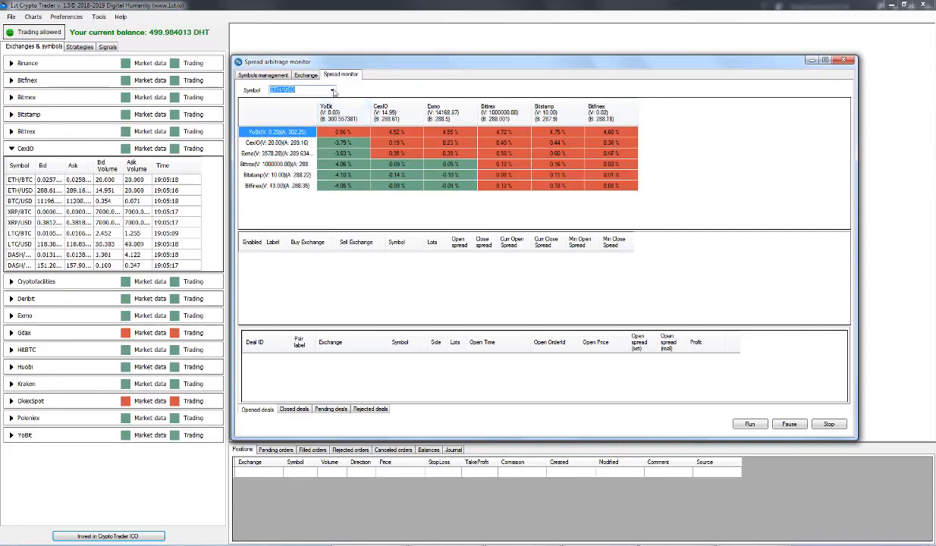
pyautogui.click(331, 91)
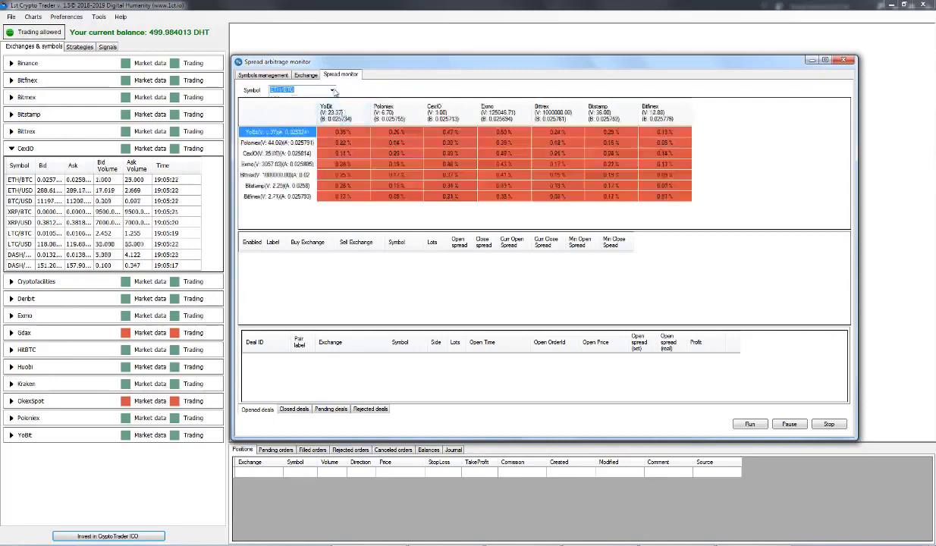
pyautogui.click(330, 89)
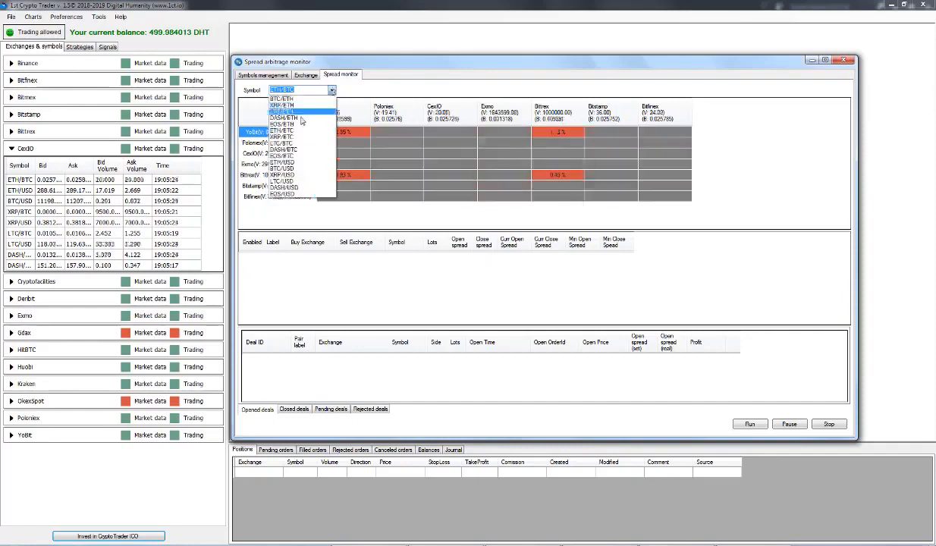
pyautogui.click(285, 109)
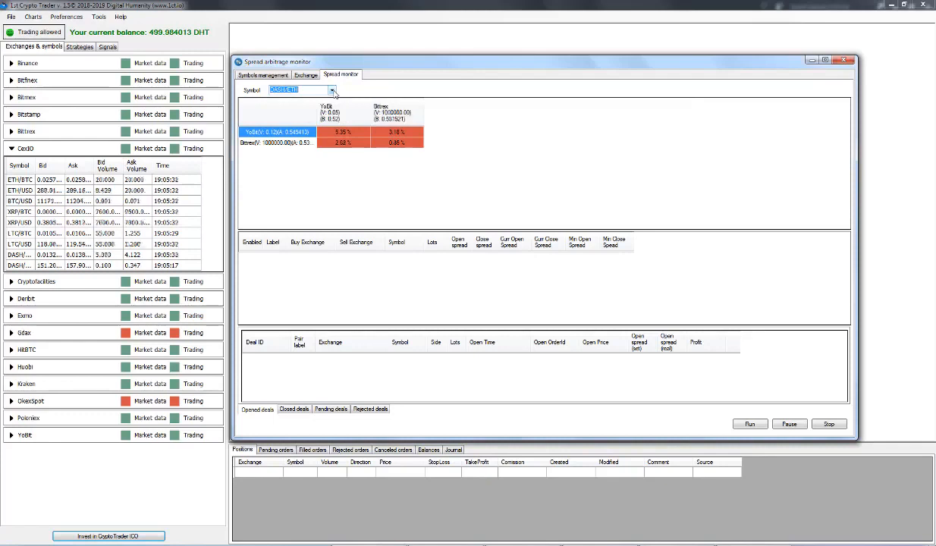
pyautogui.click(330, 91)
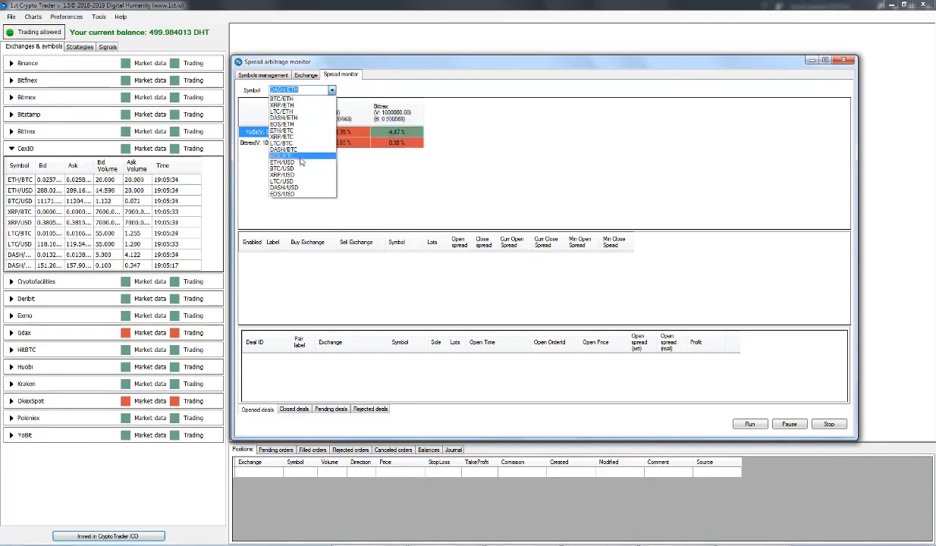
pyautogui.click(285, 156)
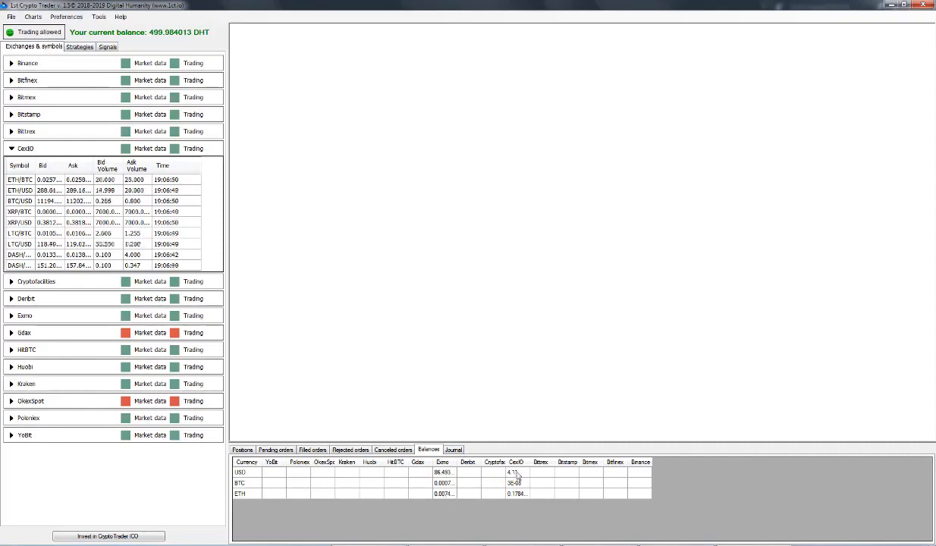
pyautogui.moveTo(519, 501)
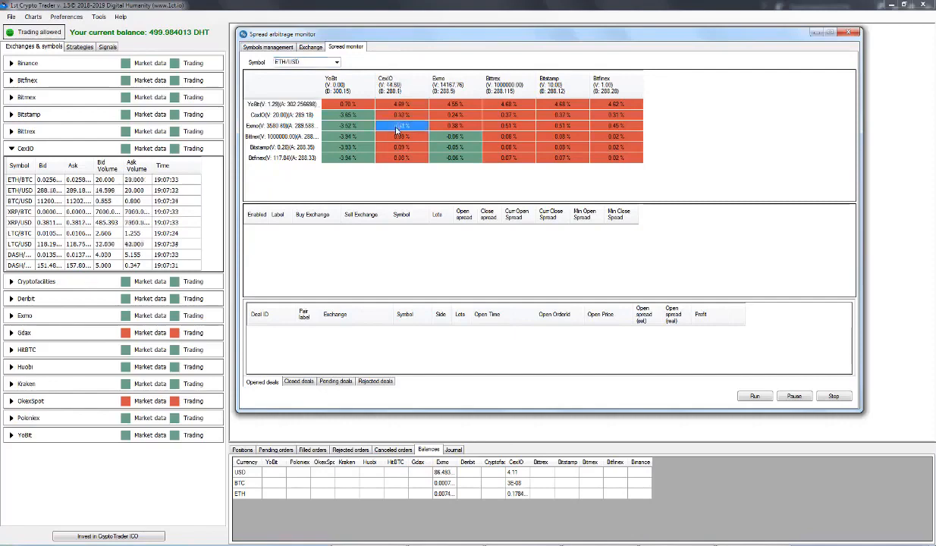
# Create an automatic rule labelled 'test1' from an ETH/USD spread cell
pyautogui.rightClick(401, 124)
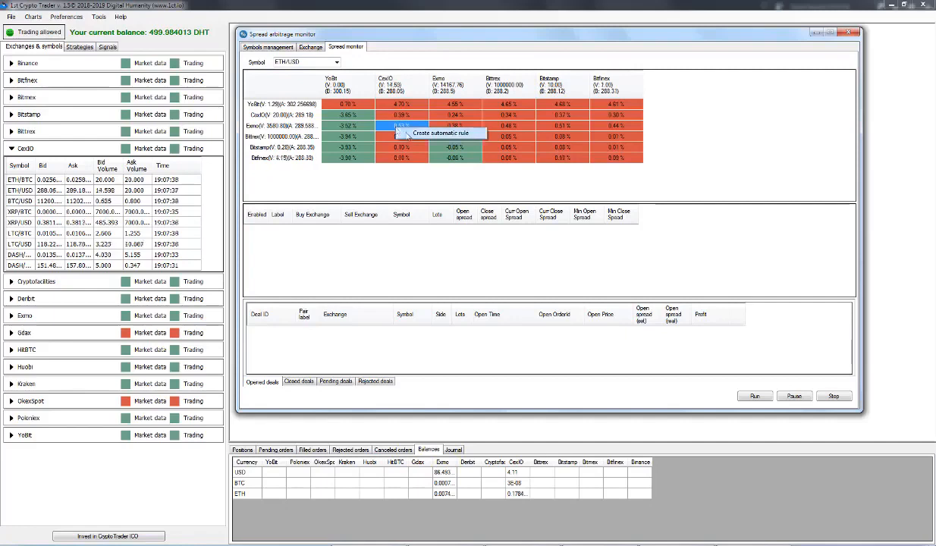
pyautogui.click(440, 134)
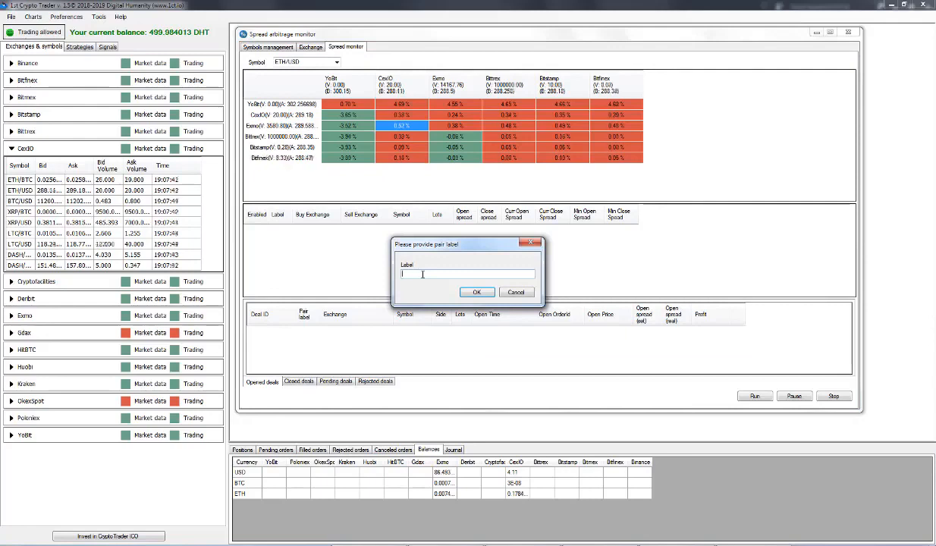
pyautogui.write('test1')
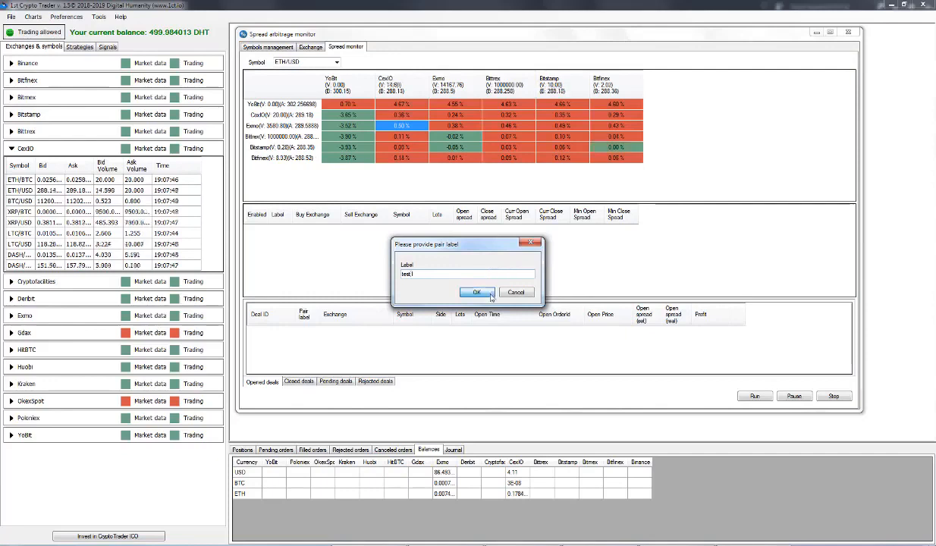
pyautogui.click(477, 293)
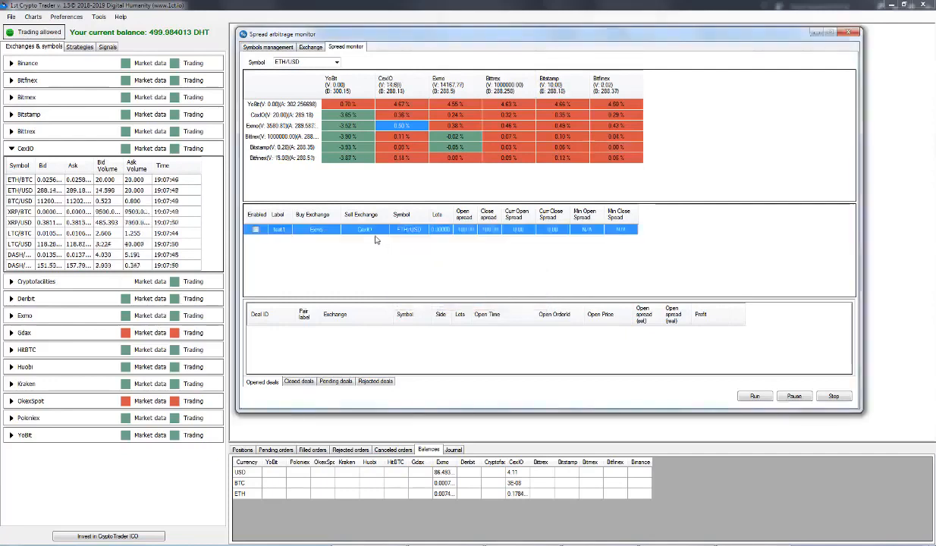